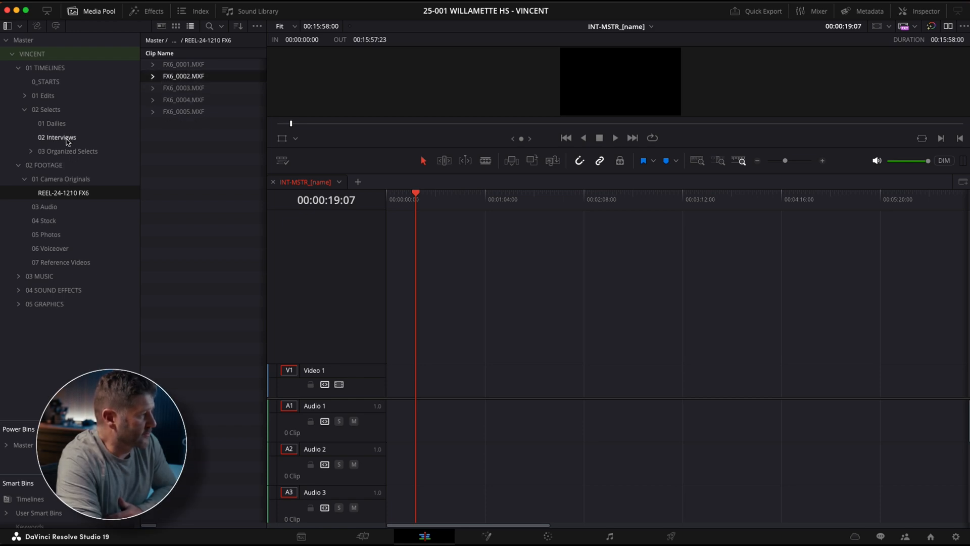
# - Rename the duplicated template timeline for Kara, open it and place FX6_0002.MXF on it
pyautogui.click(56, 136)
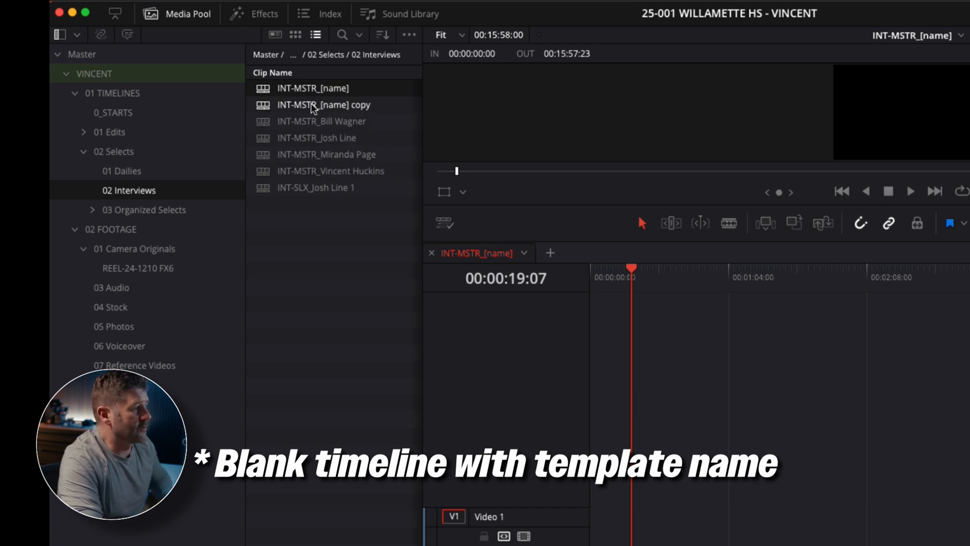
pyautogui.doubleClick(324, 104)
pyautogui.write('Kara')
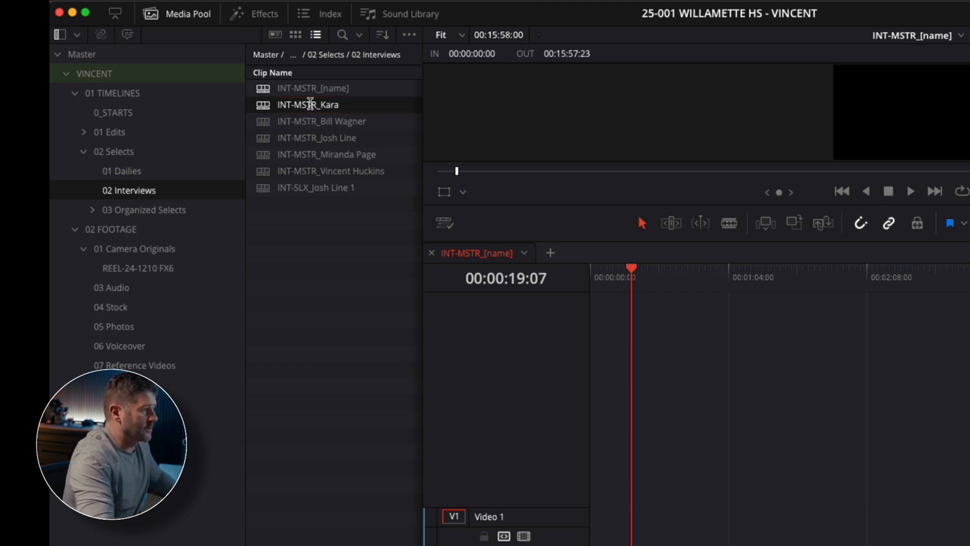
pyautogui.doubleClick(309, 104)
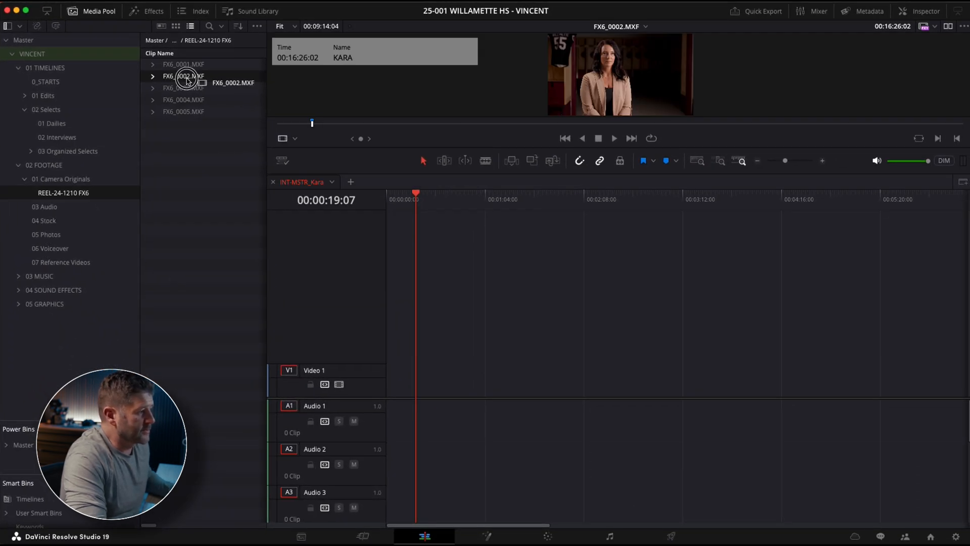
pyautogui.moveTo(186, 76); pyautogui.dragTo(420, 384)
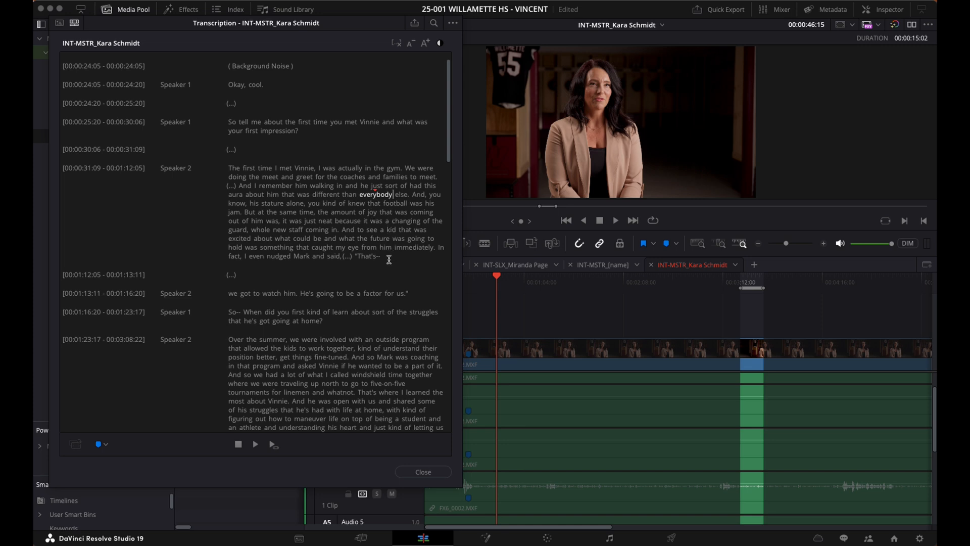
# - Scroll through the speaker text in the Transcription window to read the answers
pyautogui.scroll(-3)
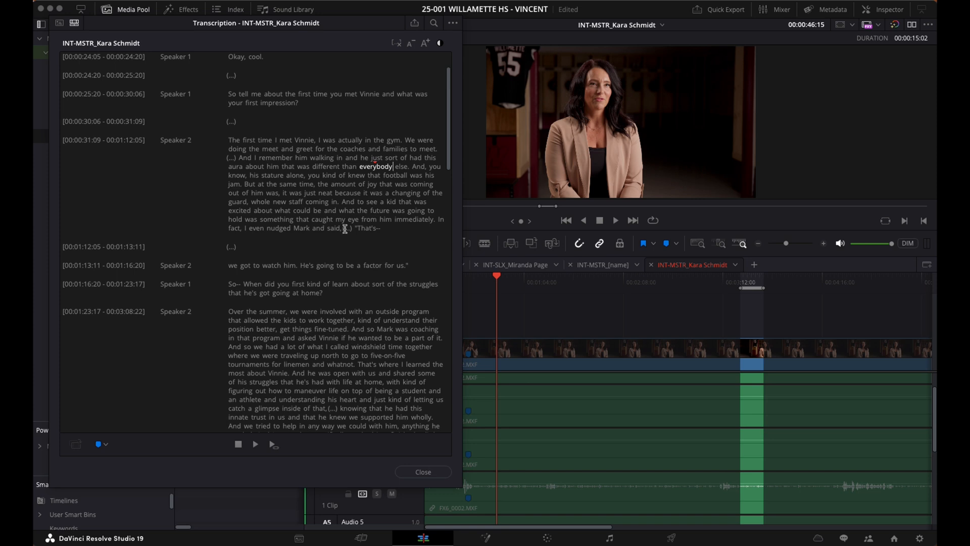
pyautogui.scroll(-3)
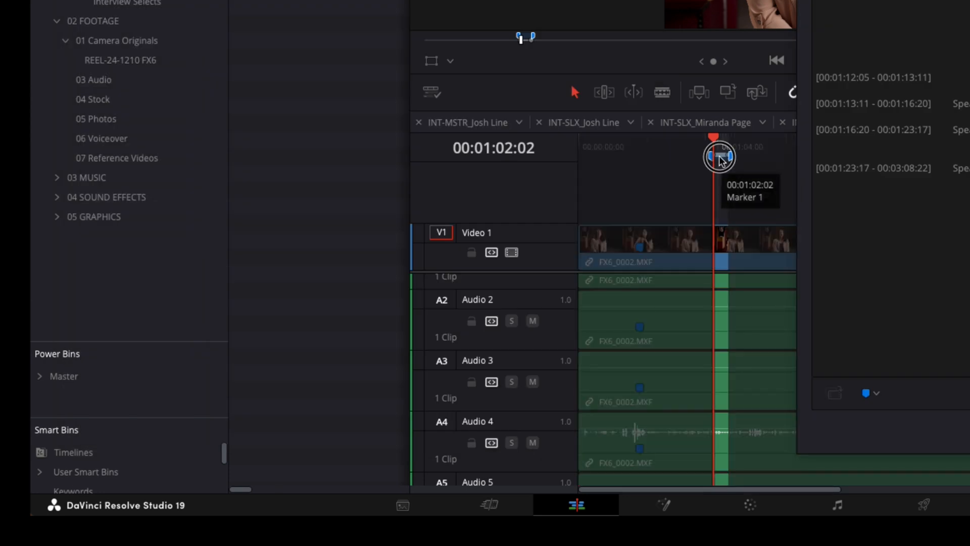
# - Name the first range marker 'vinny excited about the future' and confirm it
pyautogui.doubleClick(718, 156)
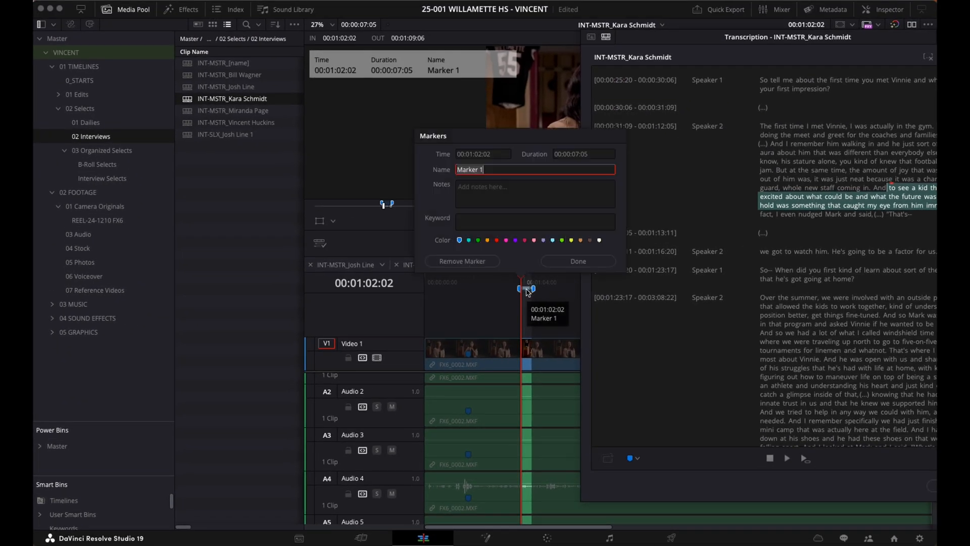
pyautogui.write('vinny excited about the future')
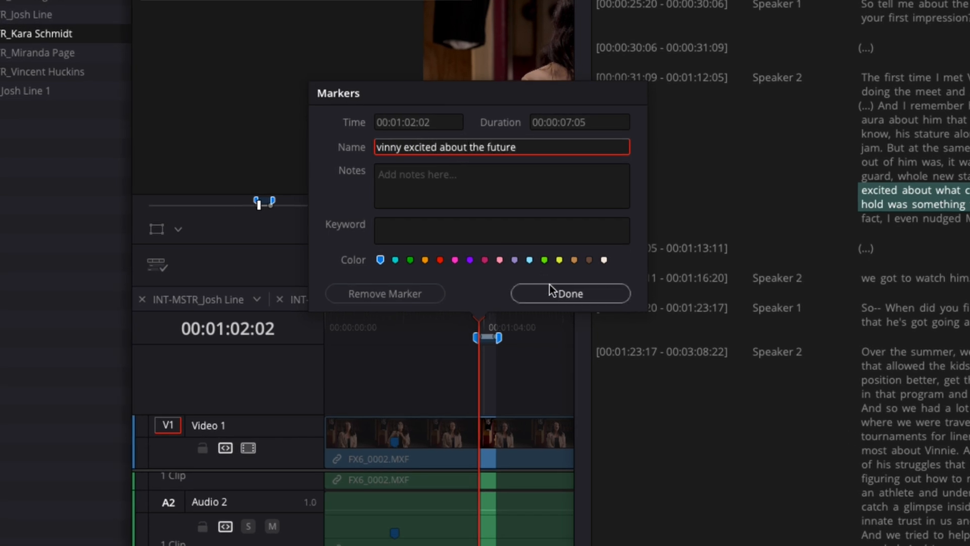
pyautogui.click(501, 186)
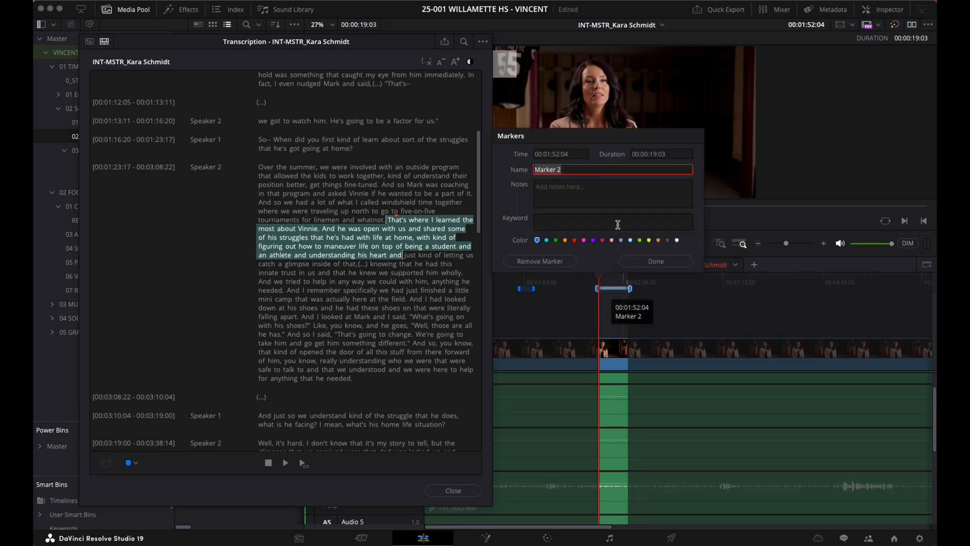
# - Search the transcript for 'mom' to locate the passage about his parents
pyautogui.click(654, 261)
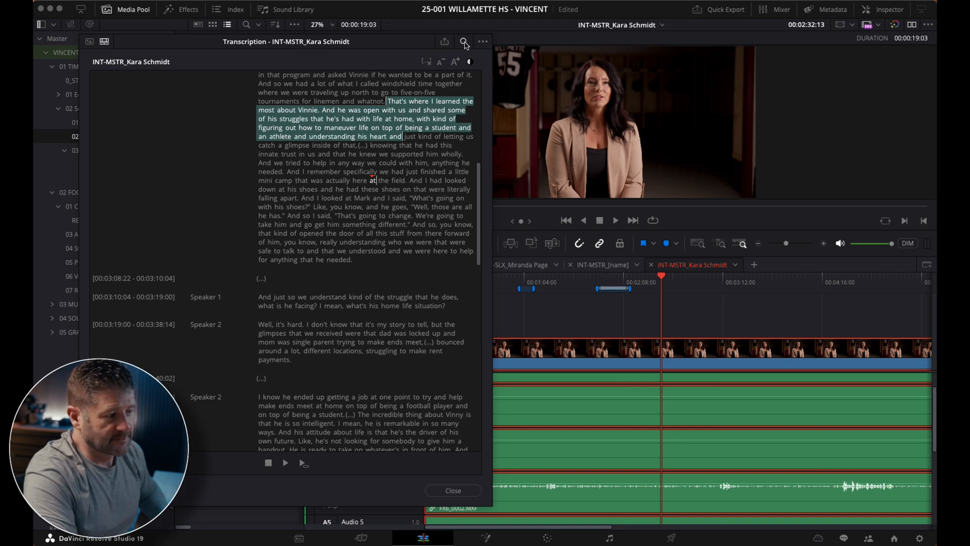
pyautogui.click(463, 42)
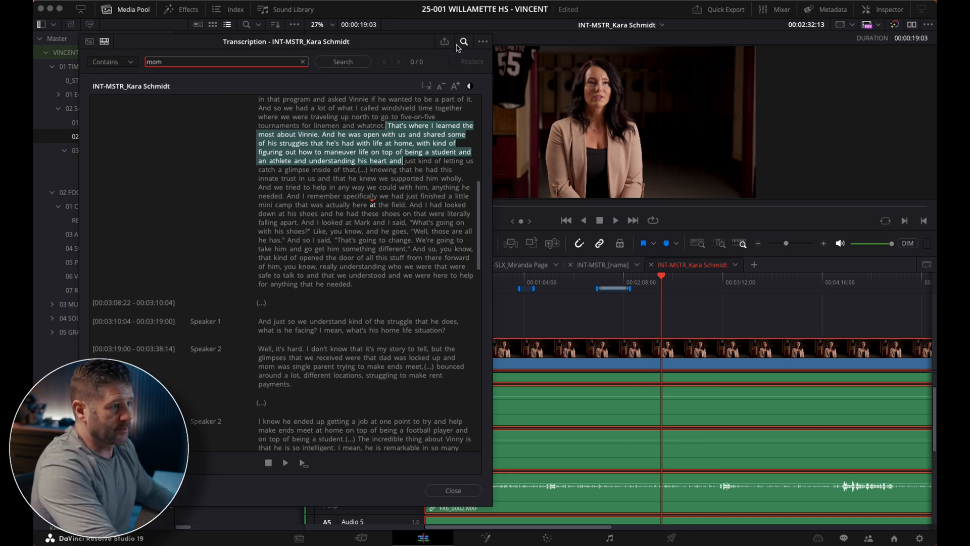
pyautogui.click(343, 62)
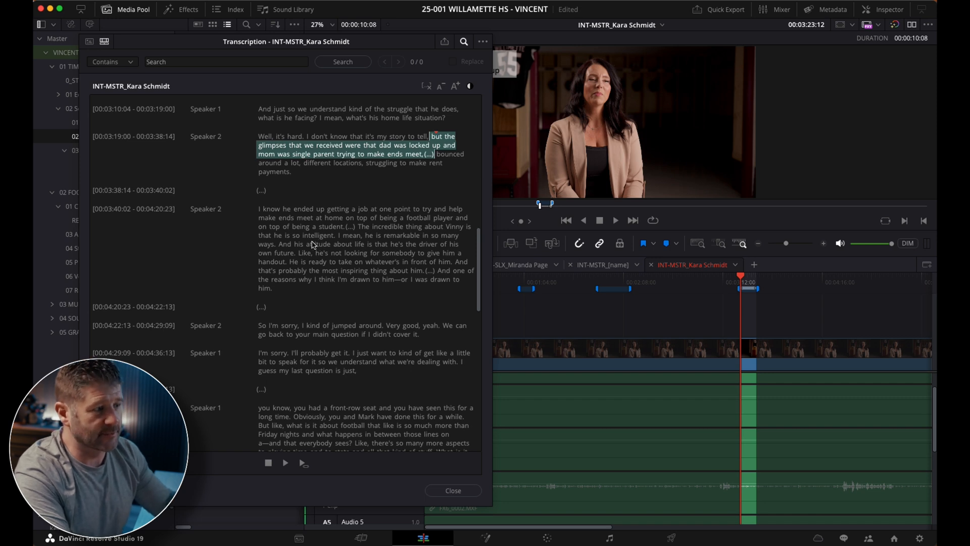
pyautogui.moveTo(317, 250)
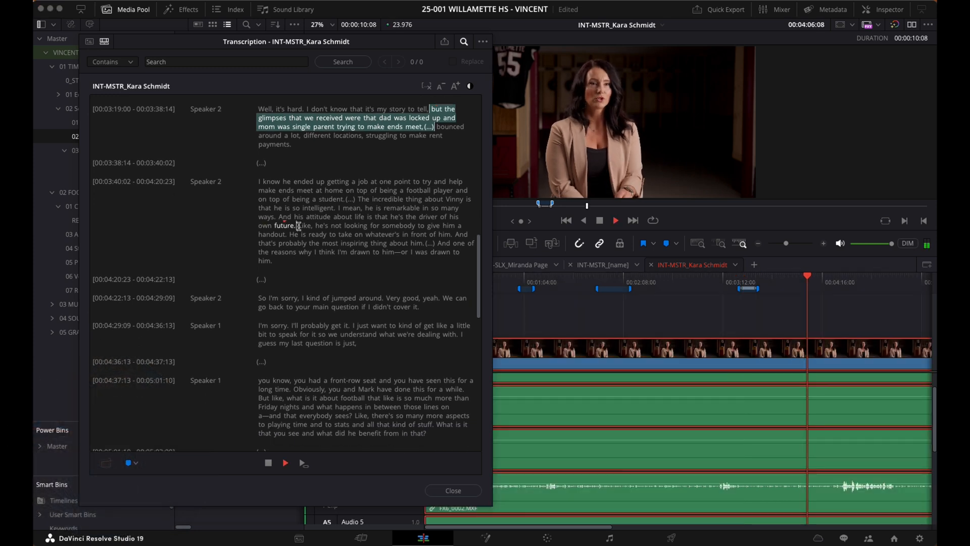
# - Add a pink marker named 'vinny driver of his future'
pyautogui.click(128, 463)
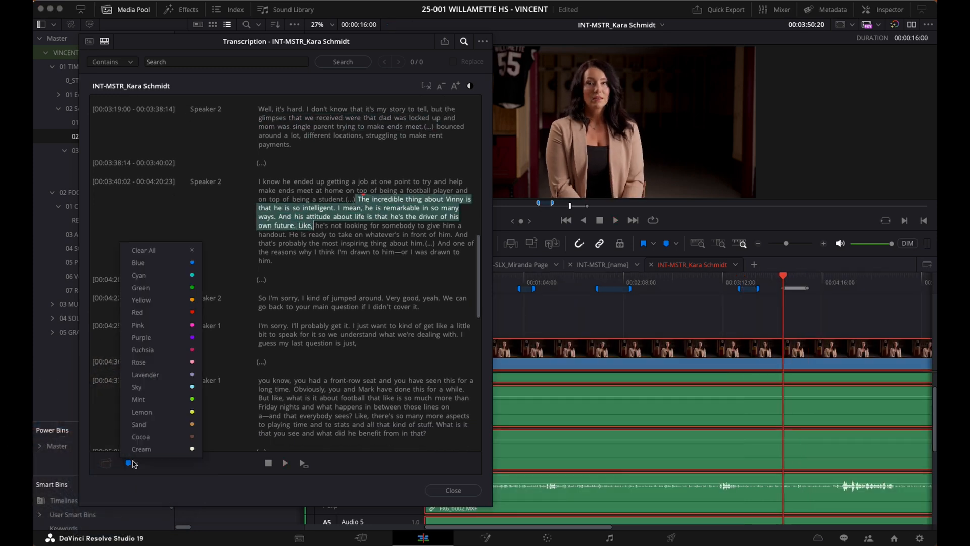
pyautogui.write('vinny driver of his future')
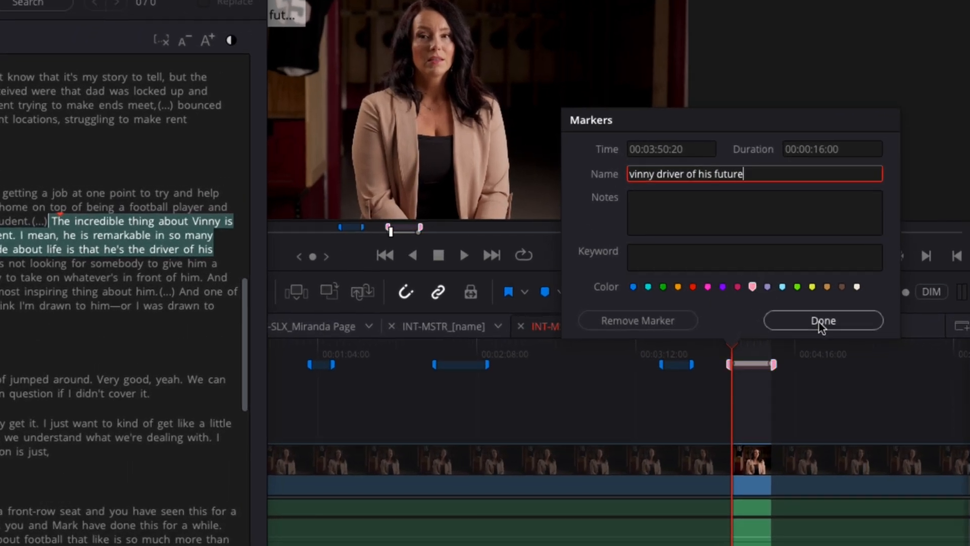
pyautogui.click(823, 320)
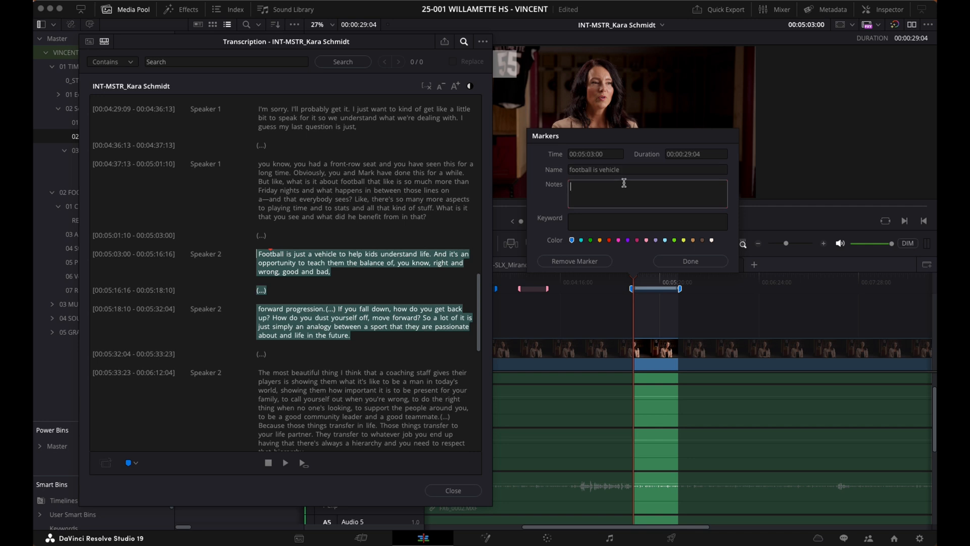
# - Name the 'football is vehicle' marker with a tighten-up note and 'connection to previous answer', then start a purple follow-on
pyautogui.write('this needs to be cut down some, tightene')
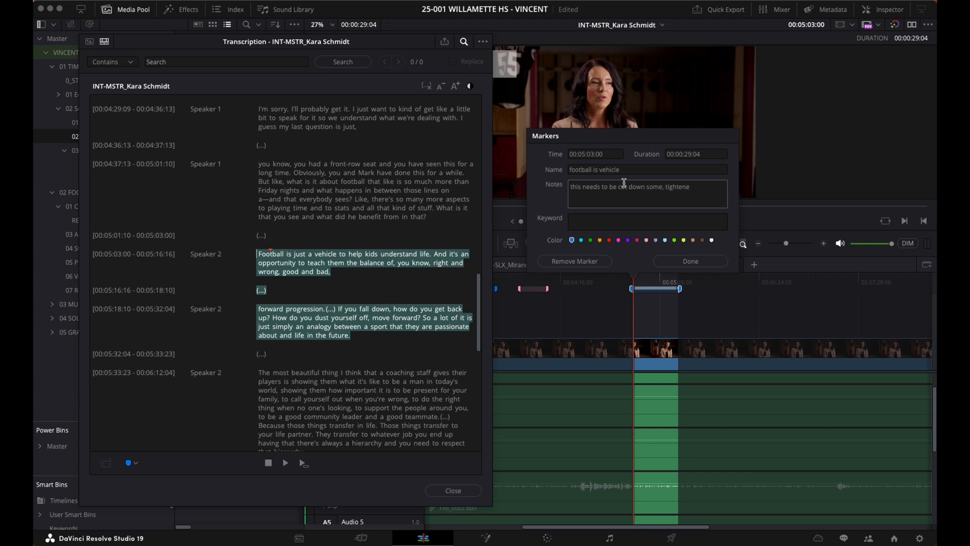
pyautogui.click(688, 261)
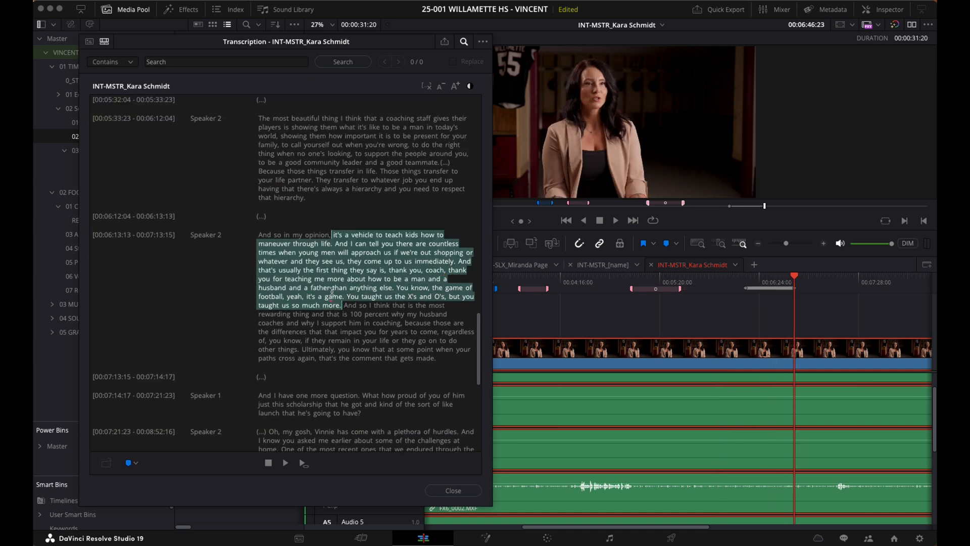
pyautogui.write('connection to previous ans')
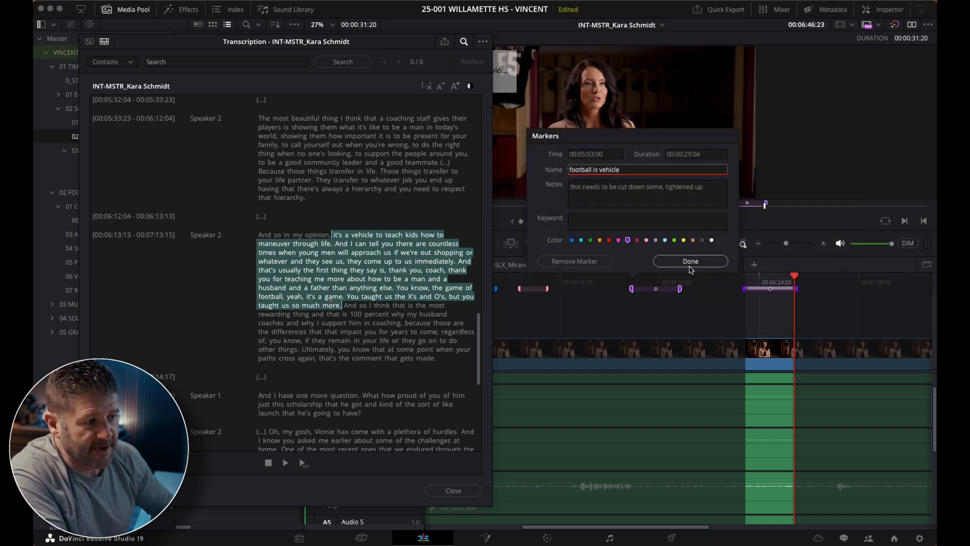
pyautogui.click(691, 260)
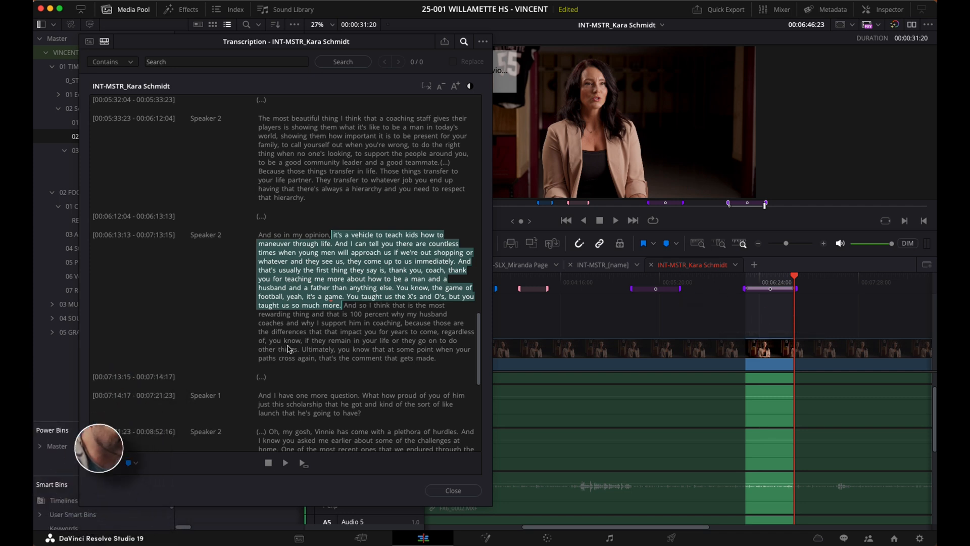
pyautogui.scroll(-3)
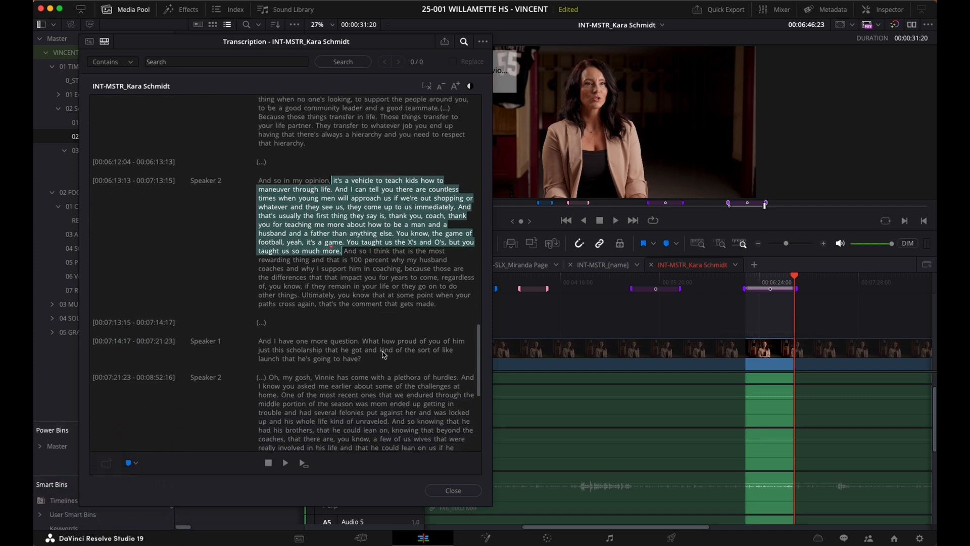
pyautogui.click(453, 490)
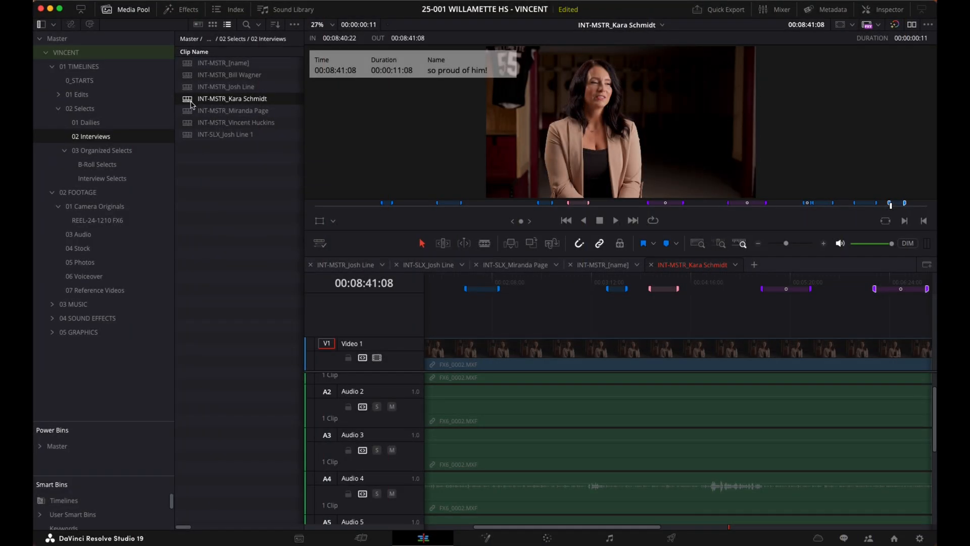
pyautogui.rightClick(232, 98)
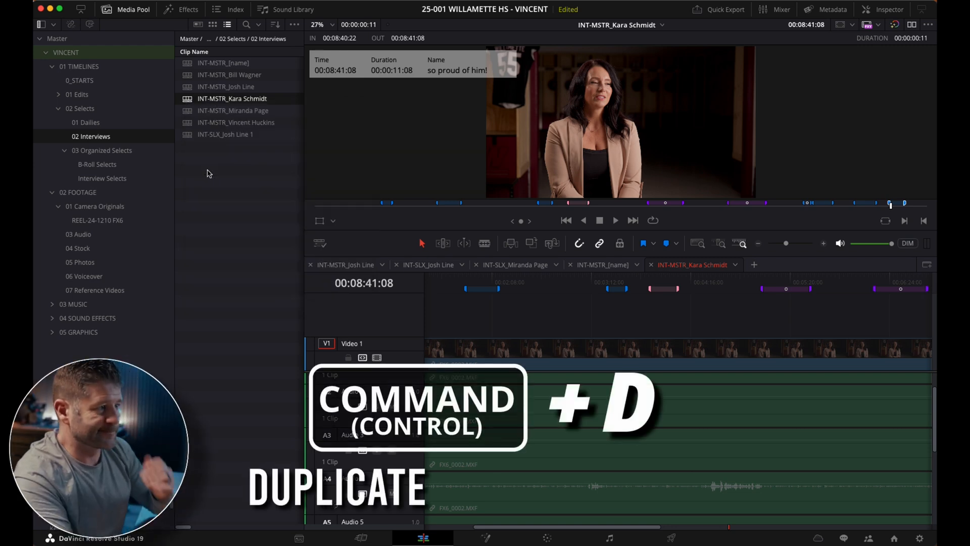
pyautogui.press('cmd+d')
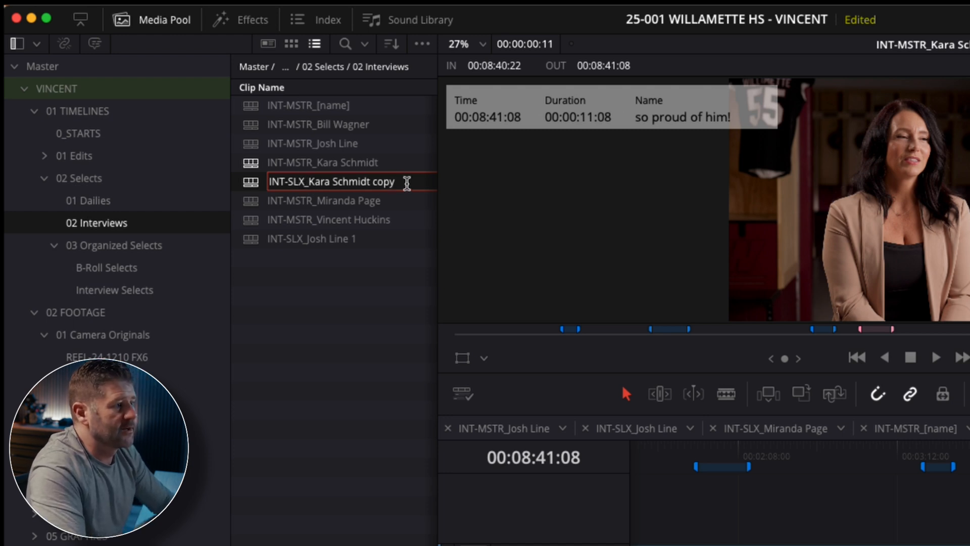
pyautogui.press('Backspace')
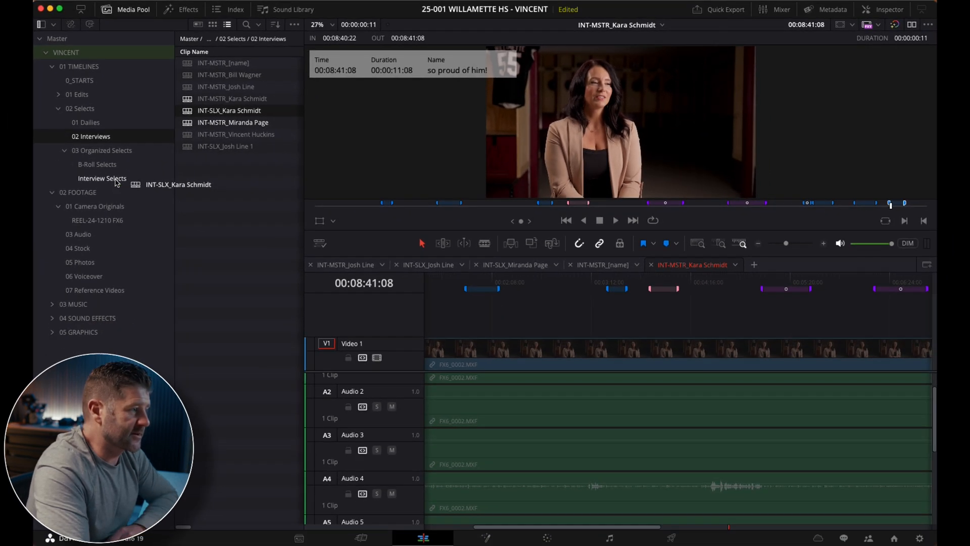
pyautogui.click(102, 178)
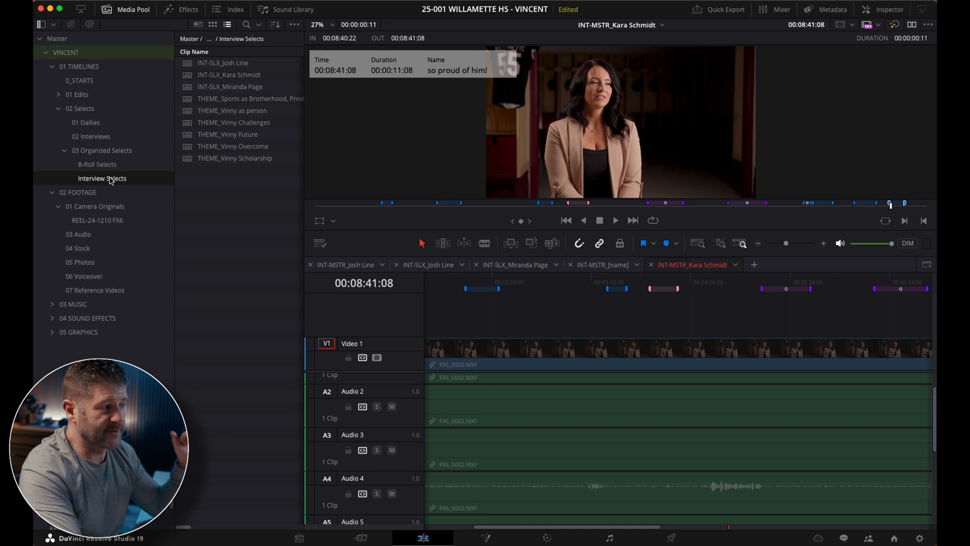
pyautogui.doubleClick(230, 73)
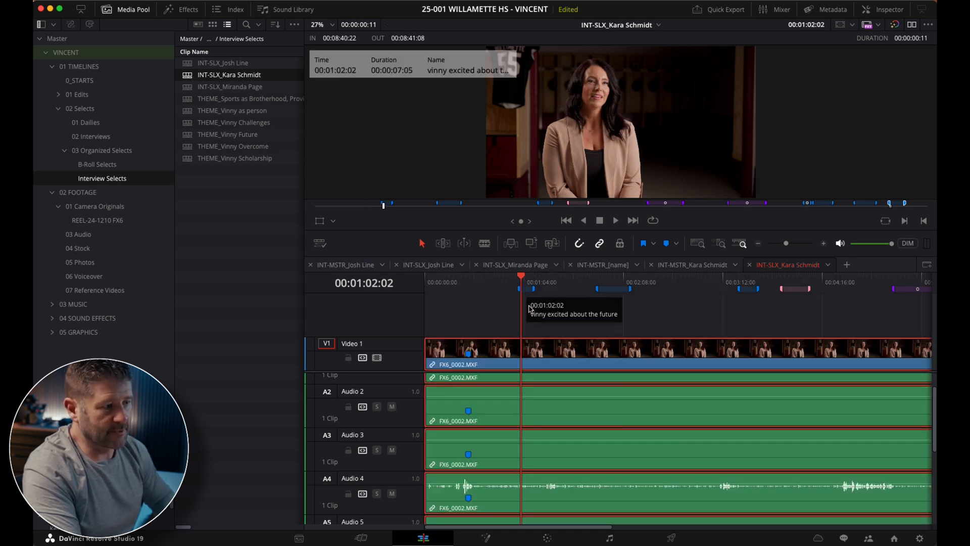
pyautogui.moveTo(523, 339)
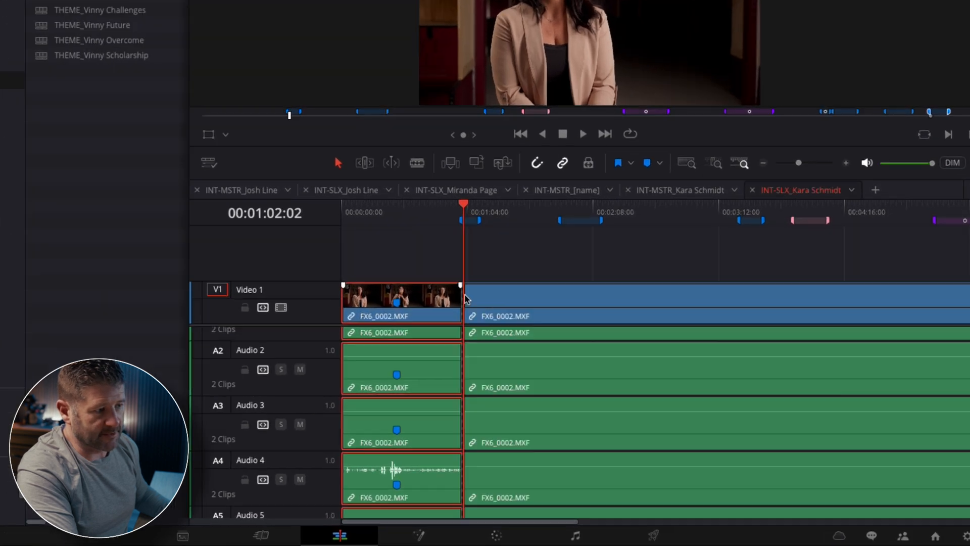
# - Split the interview clip at the markers and colour chosen sound bites orange and pink
pyautogui.press('b')
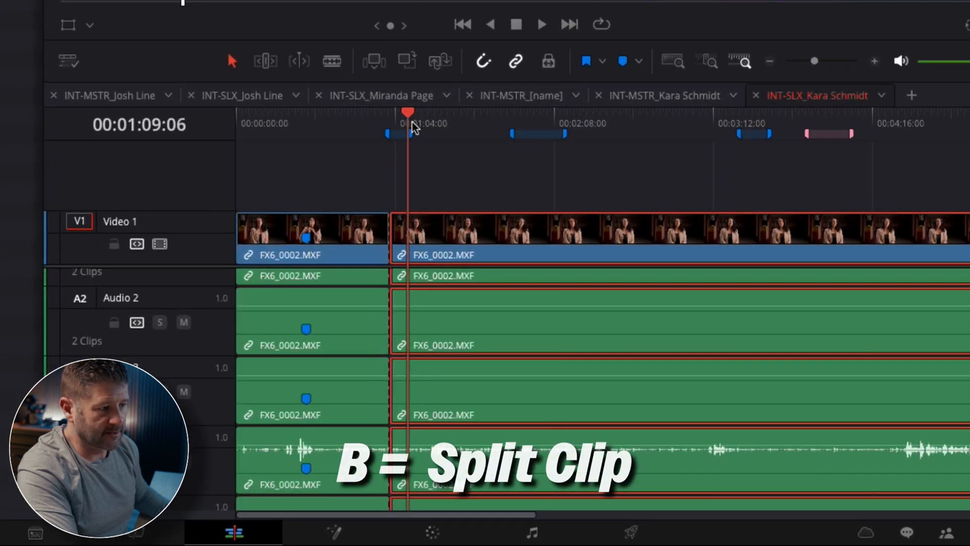
pyautogui.press('b')
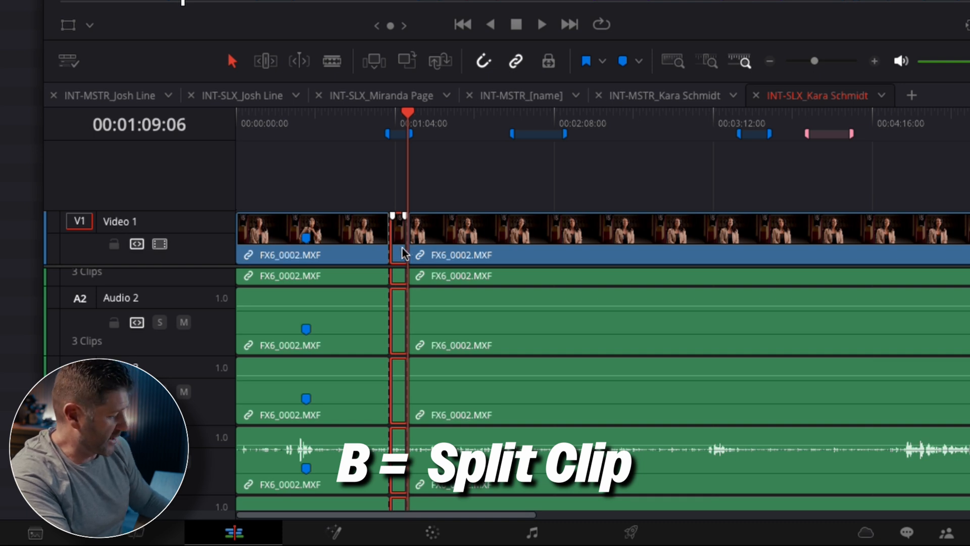
pyautogui.press('b')
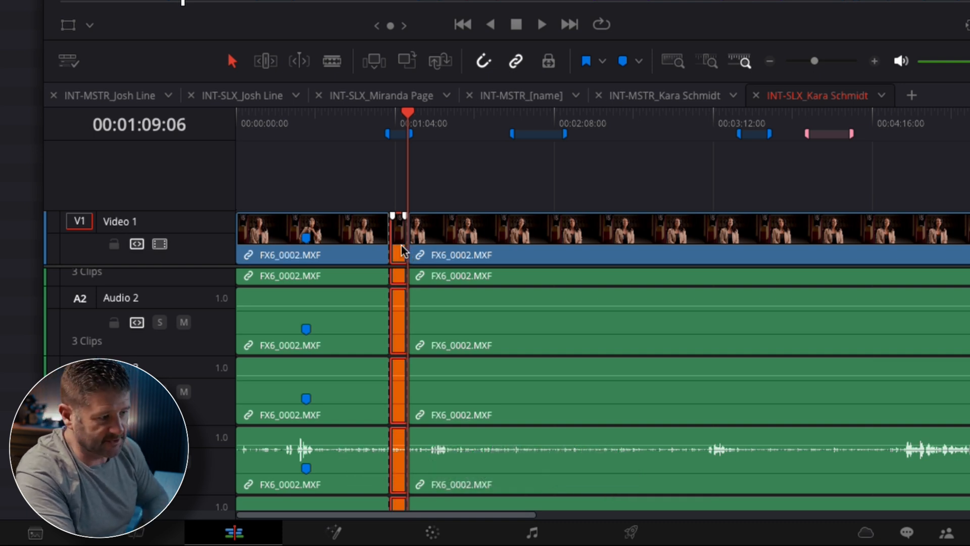
pyautogui.press('cmd+0')
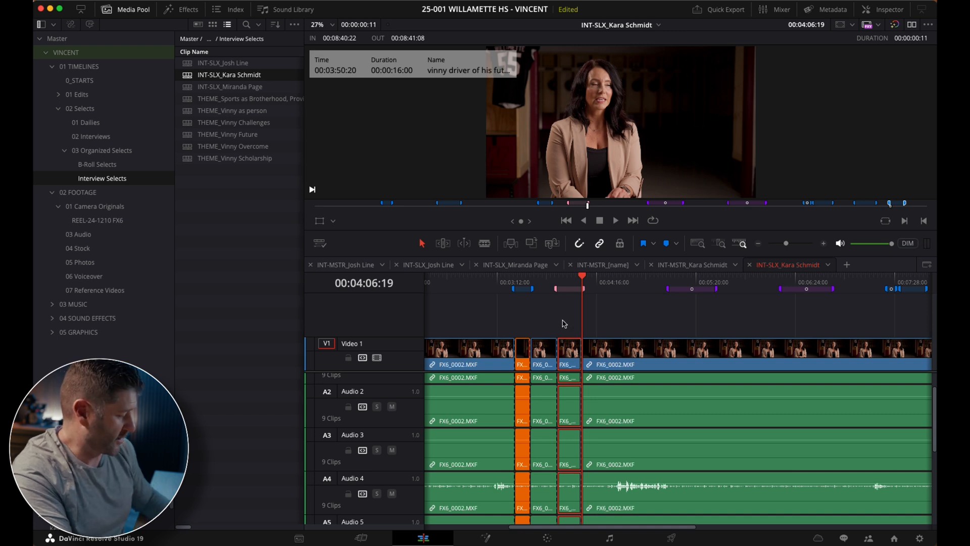
pyautogui.press('cmd+p')
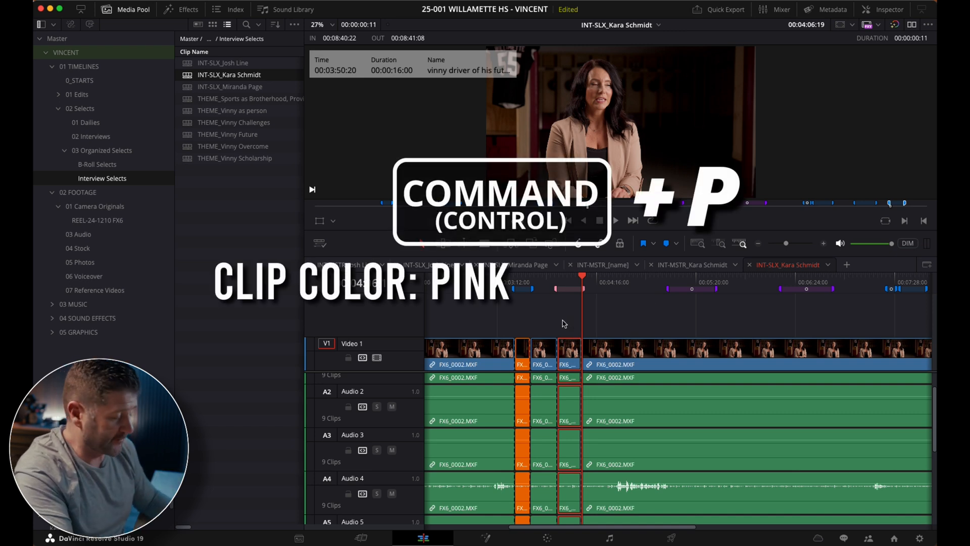
pyautogui.press('cmd+p')
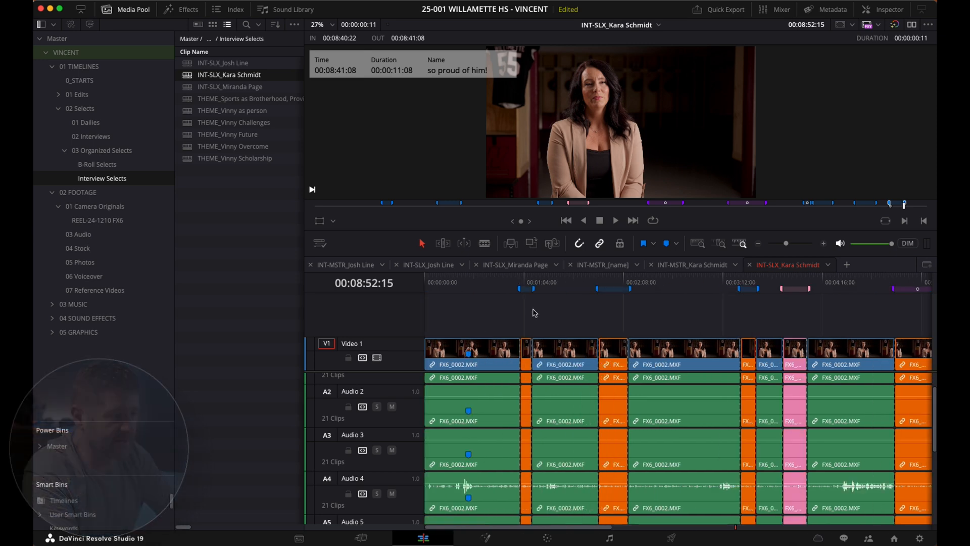
# - Ripple delete the uncoloured clip segments, leaving only orange and pink sound bites butted together
pyautogui.click(203, 8)
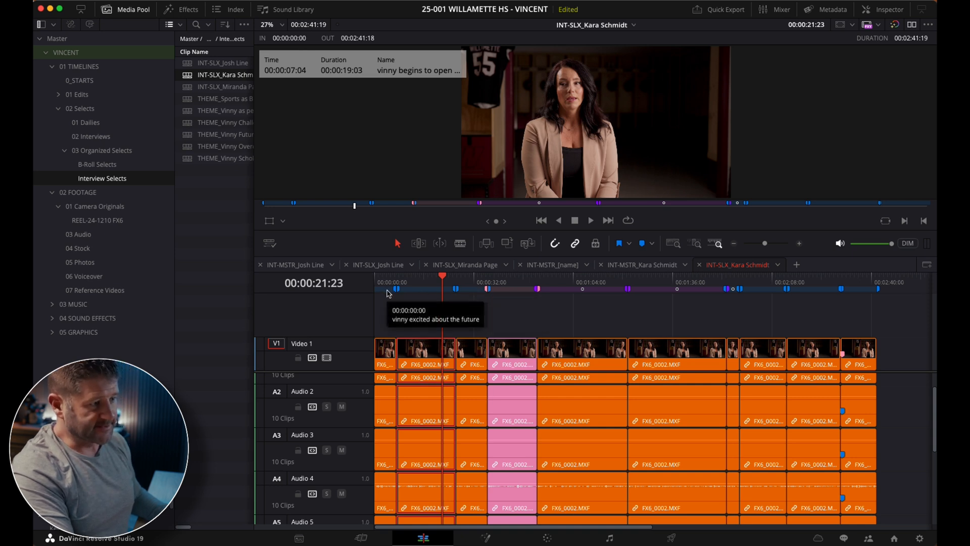
pyautogui.moveTo(467, 292)
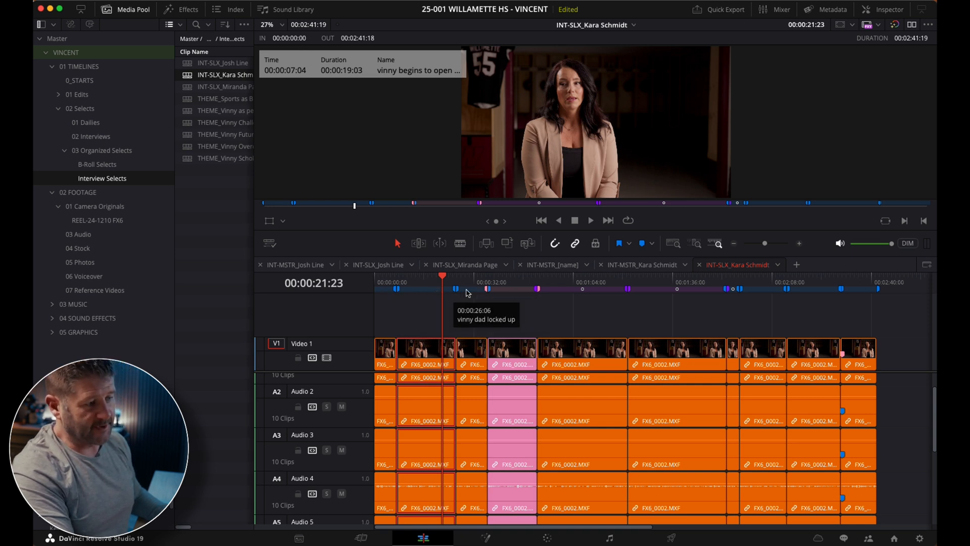
pyautogui.moveTo(580, 292)
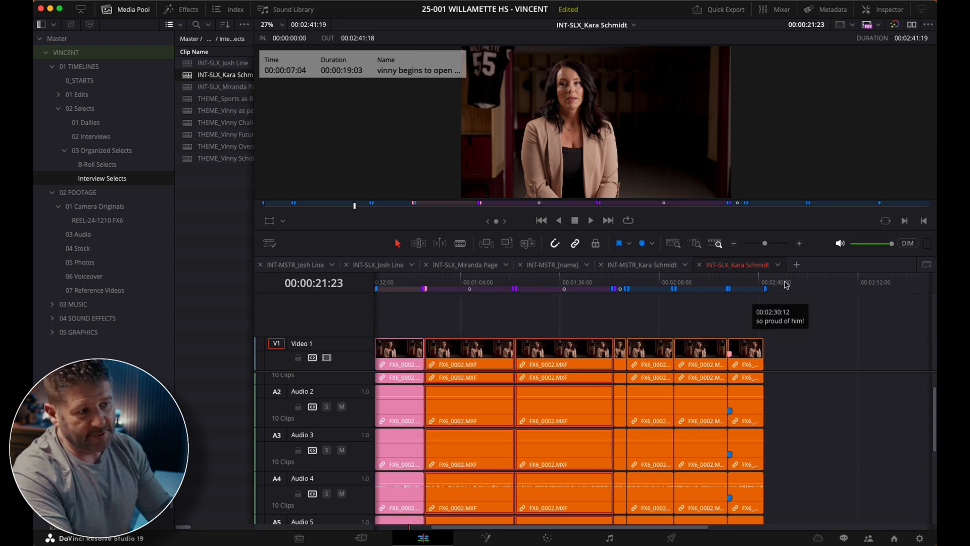
pyautogui.click(765, 285)
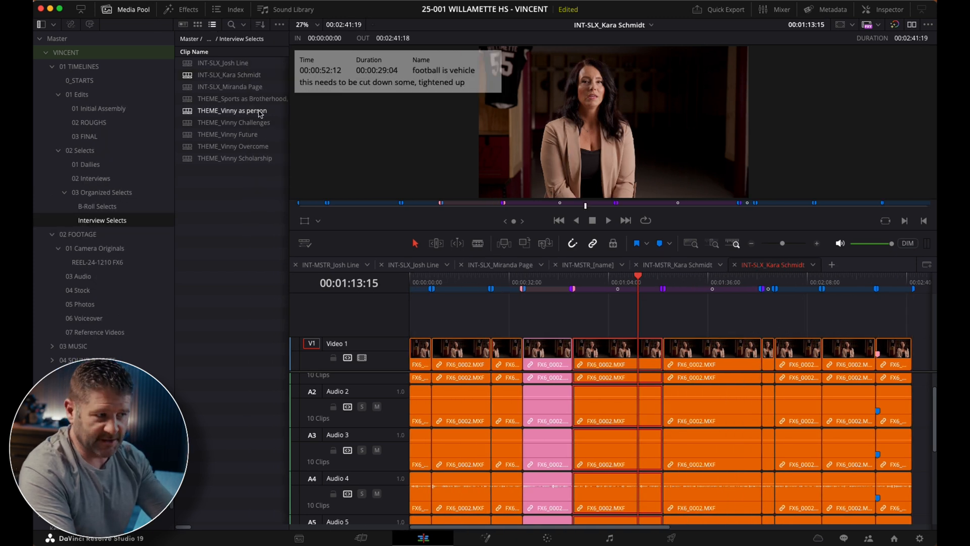
pyautogui.moveTo(755, 316)
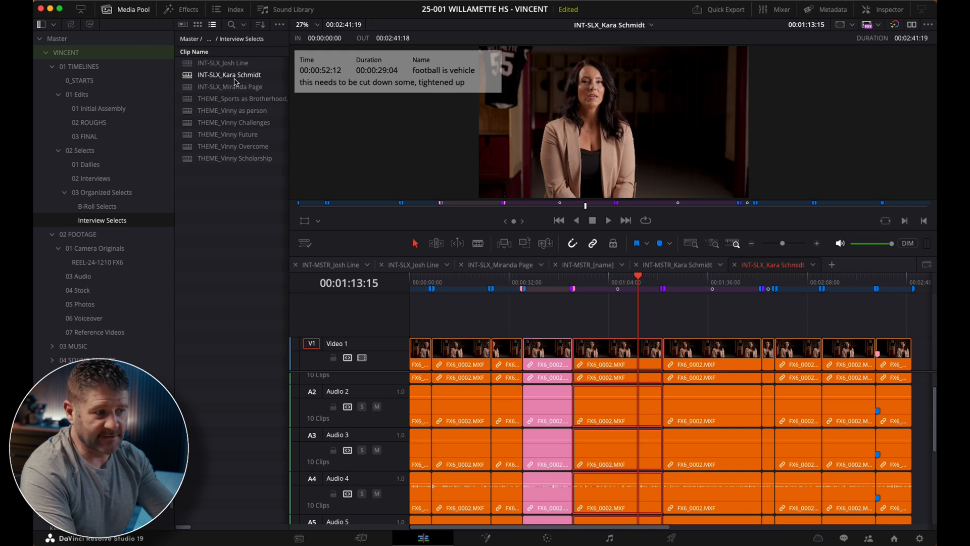
pyautogui.moveTo(425, 184)
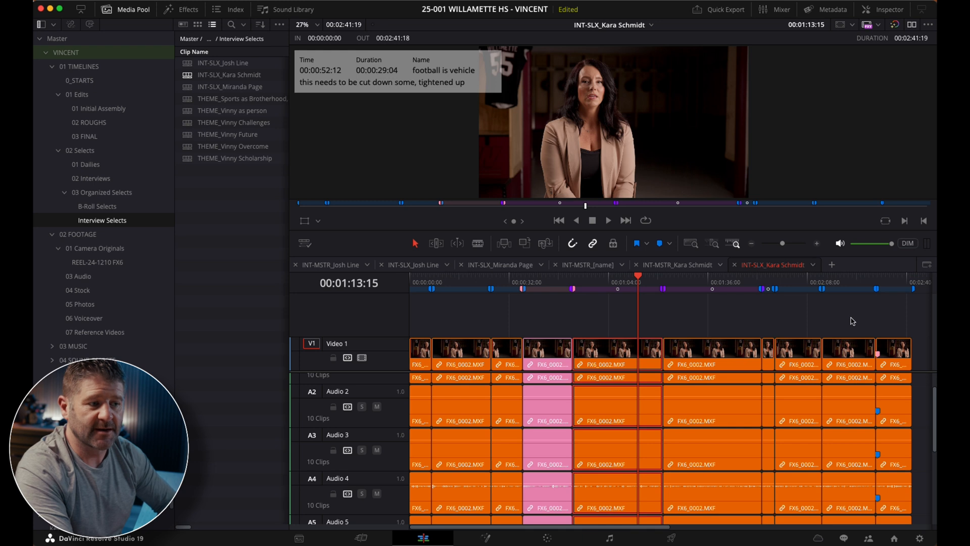
pyautogui.click(98, 108)
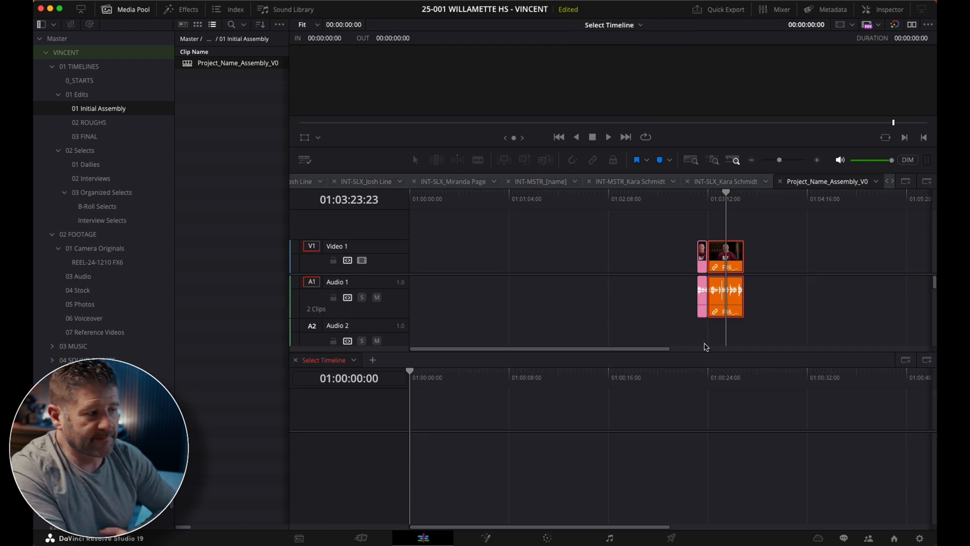
# - Open THEME_Sports as Brotherhood in the lower stack with the INT-SLX selects timeline above it
pyautogui.click(102, 219)
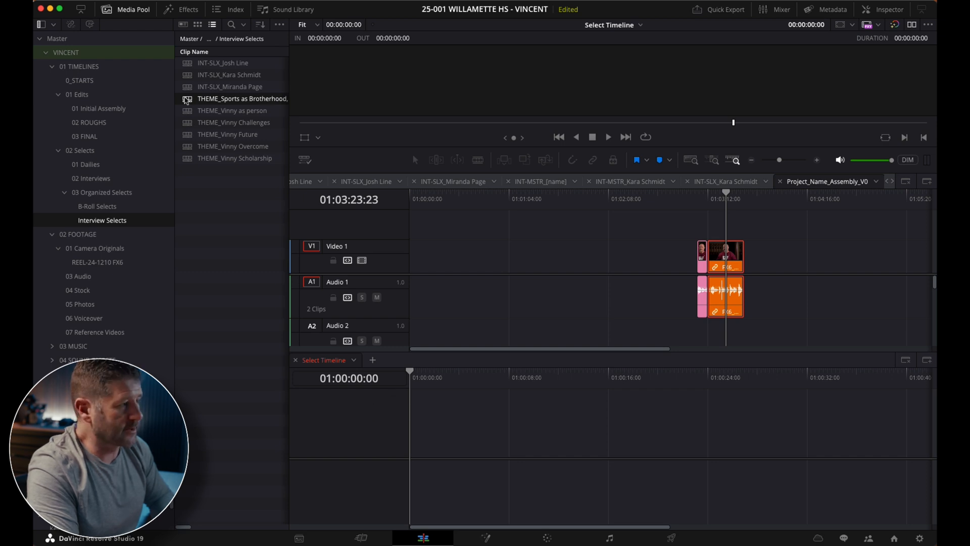
pyautogui.doubleClick(243, 98)
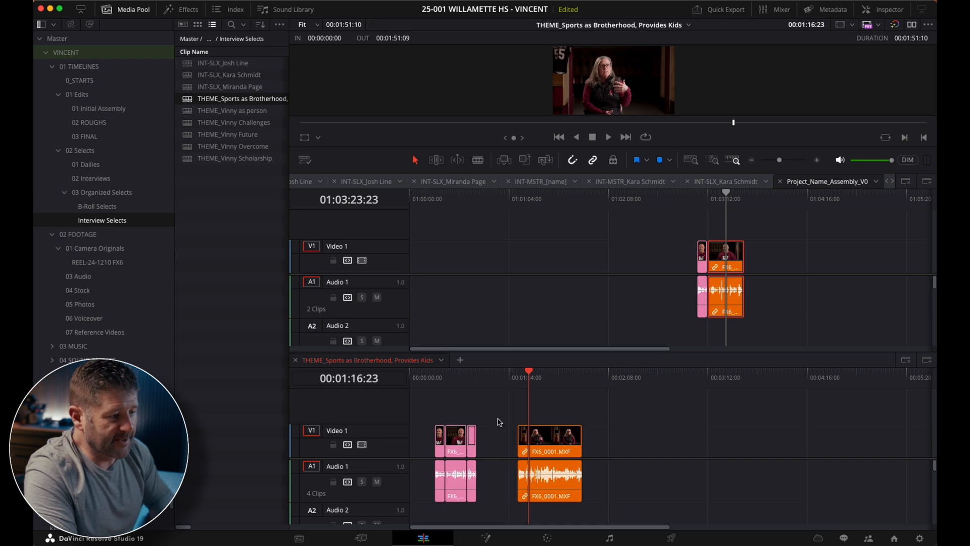
pyautogui.moveTo(344, 368)
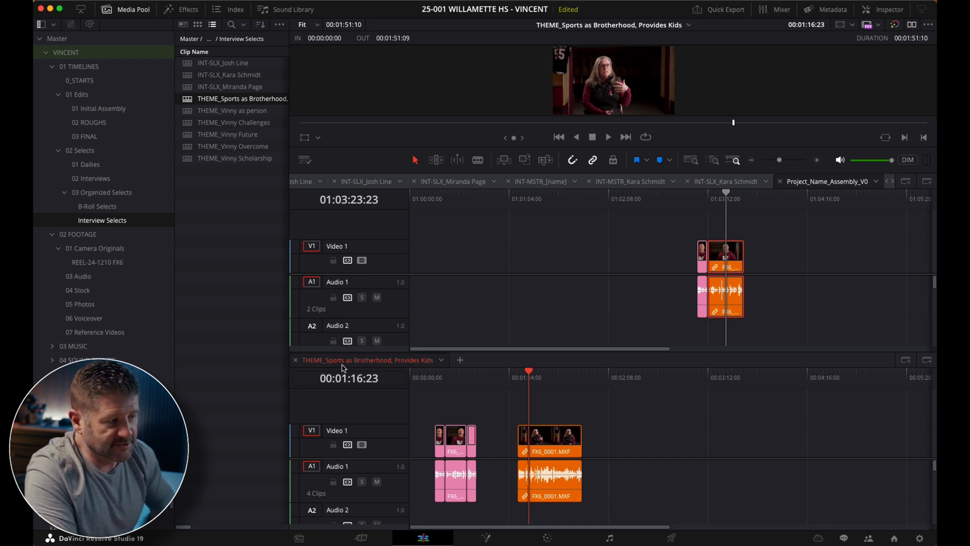
pyautogui.moveTo(464, 412)
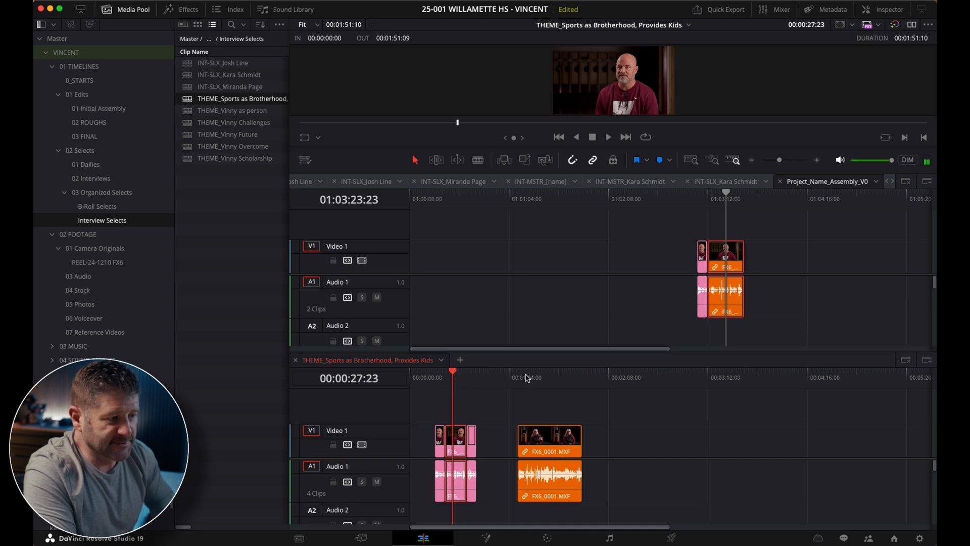
pyautogui.click(533, 377)
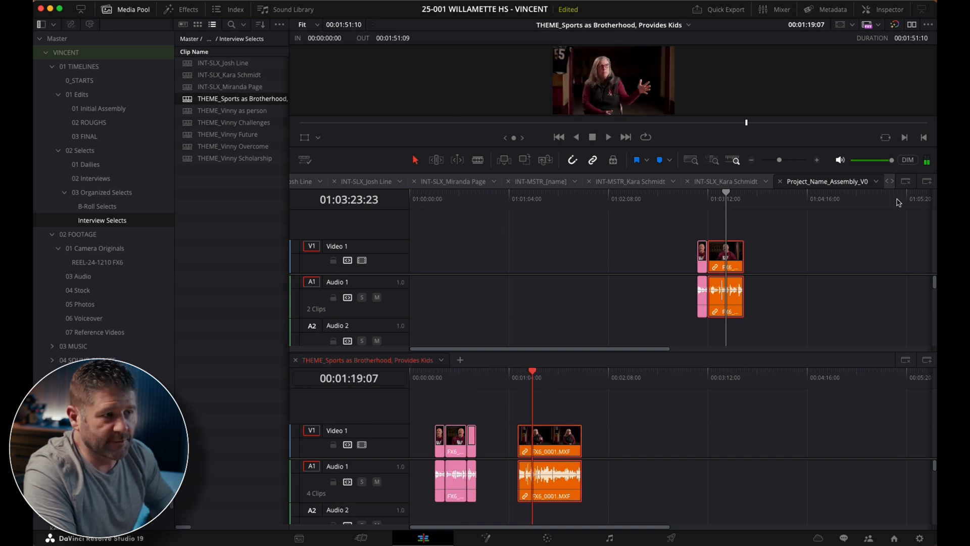
pyautogui.click(771, 180)
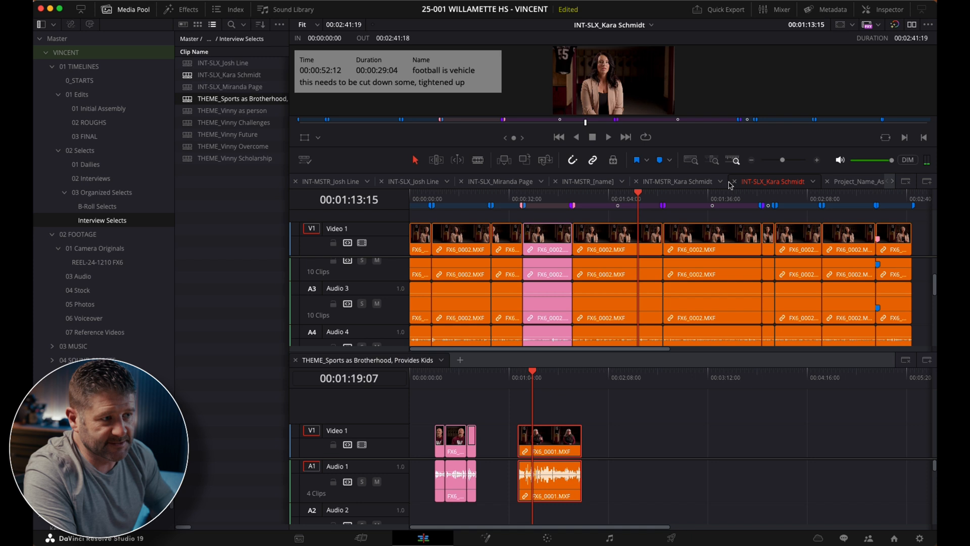
pyautogui.moveTo(553, 207)
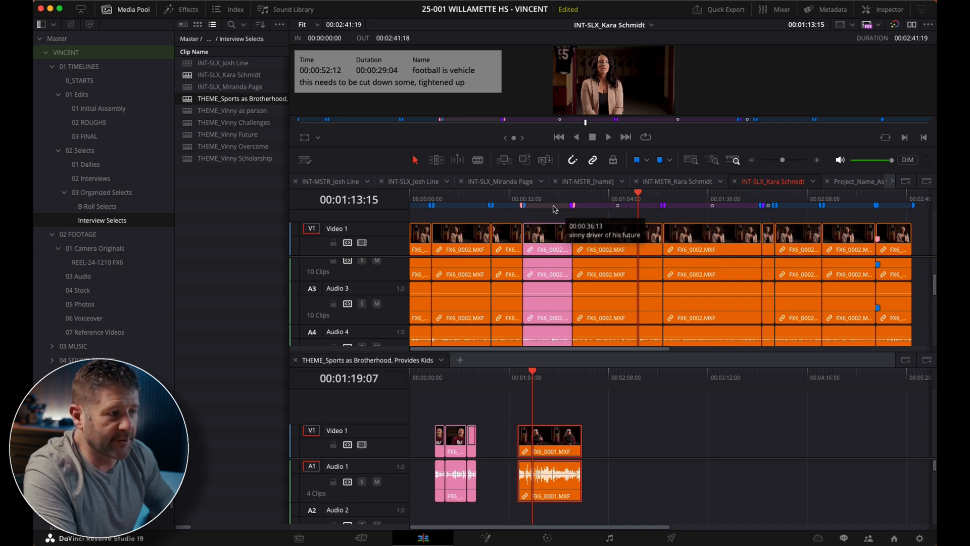
pyautogui.moveTo(465, 210)
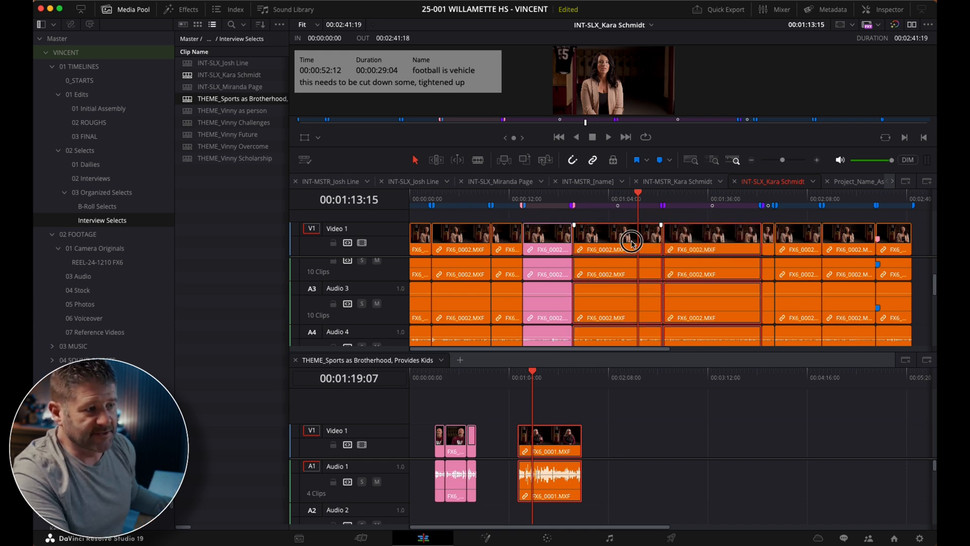
pyautogui.moveTo(618, 242)
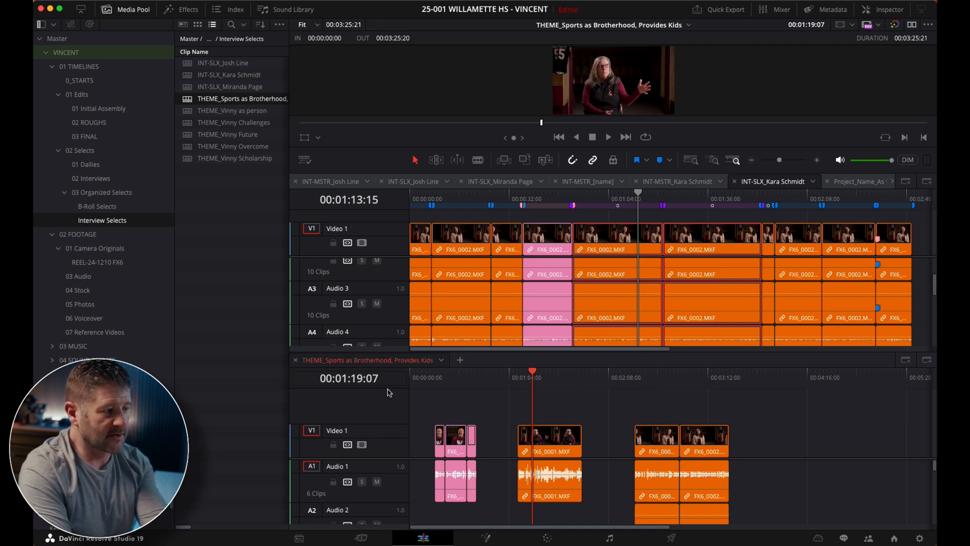
pyautogui.moveTo(359, 391)
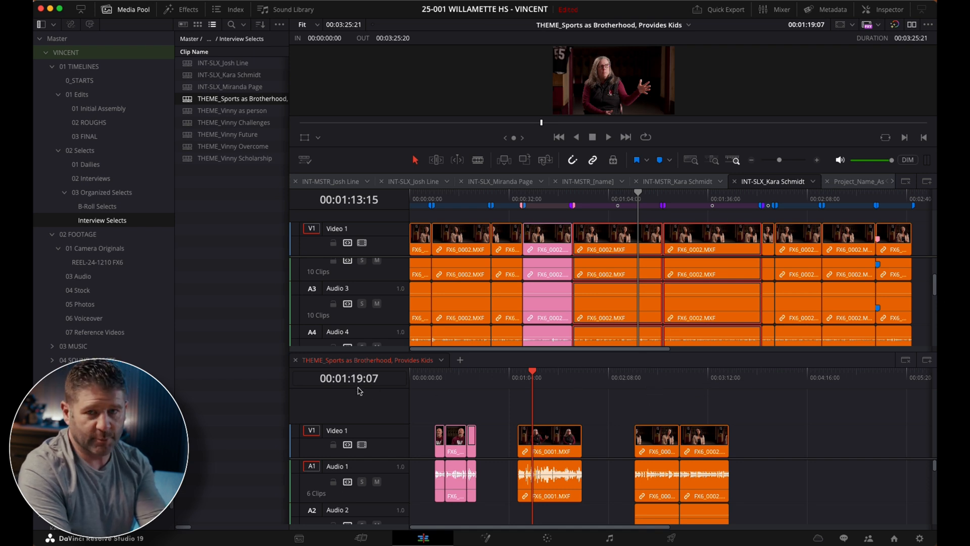
pyautogui.moveTo(547, 405)
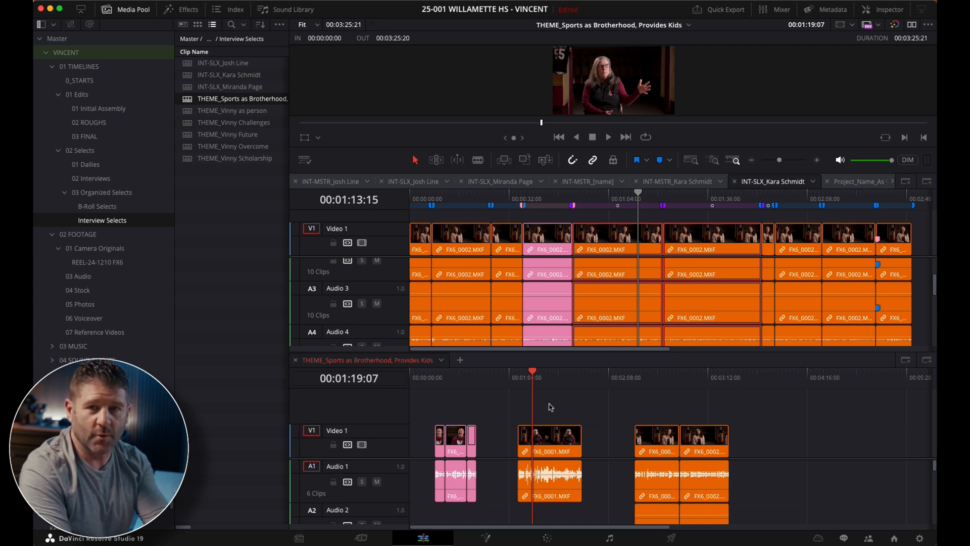
pyautogui.moveTo(553, 406)
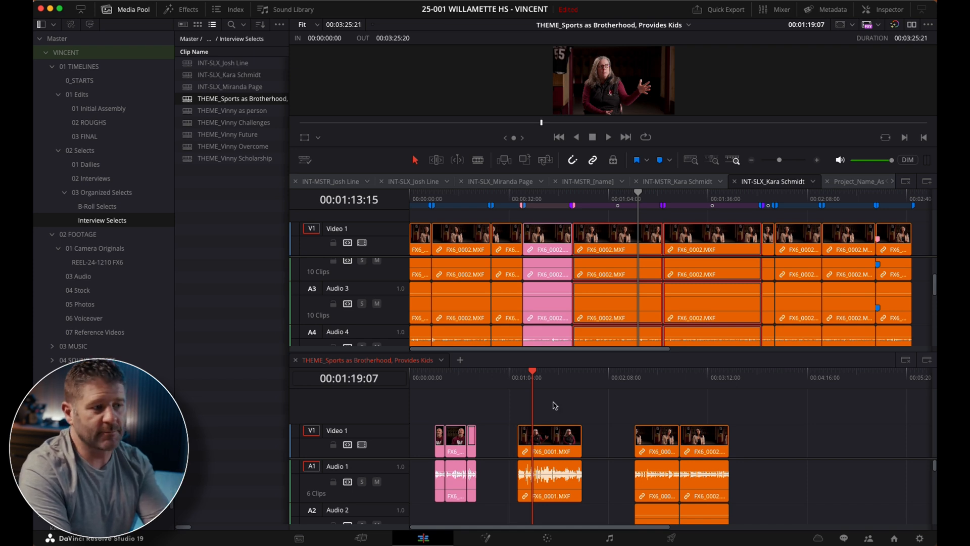